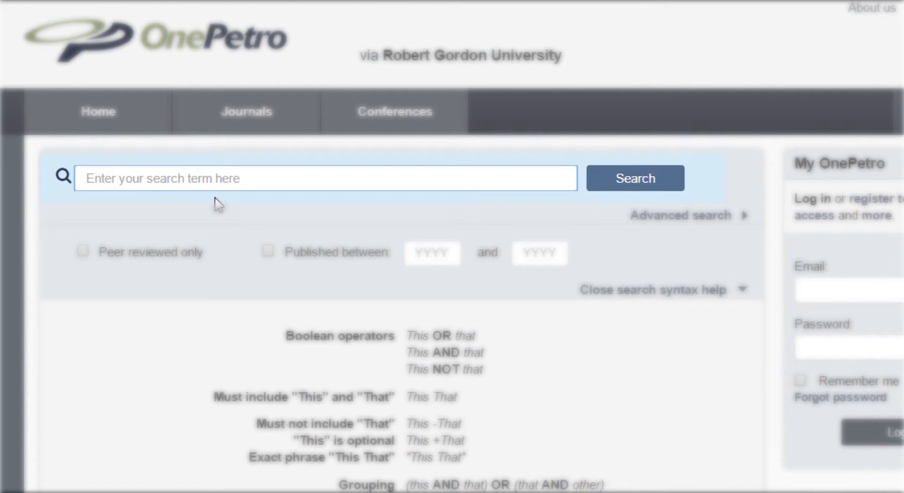
mouse_move(224, 194)
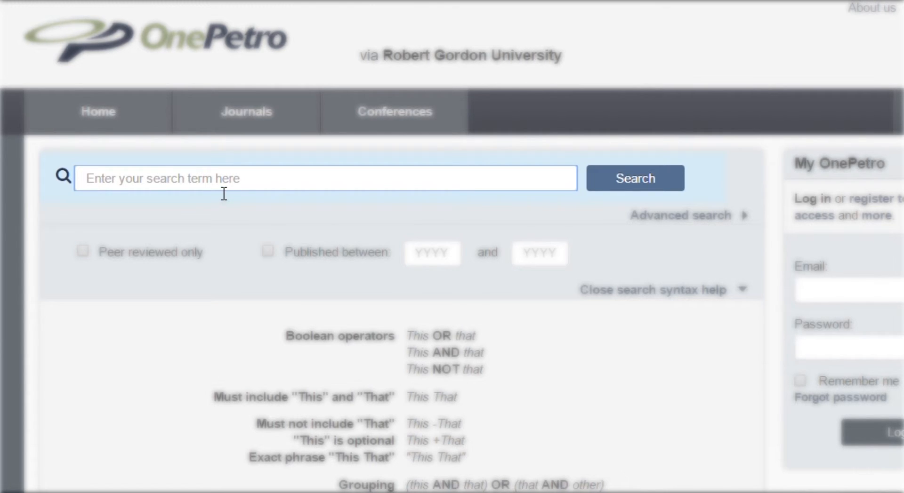
mouse_move(390, 190)
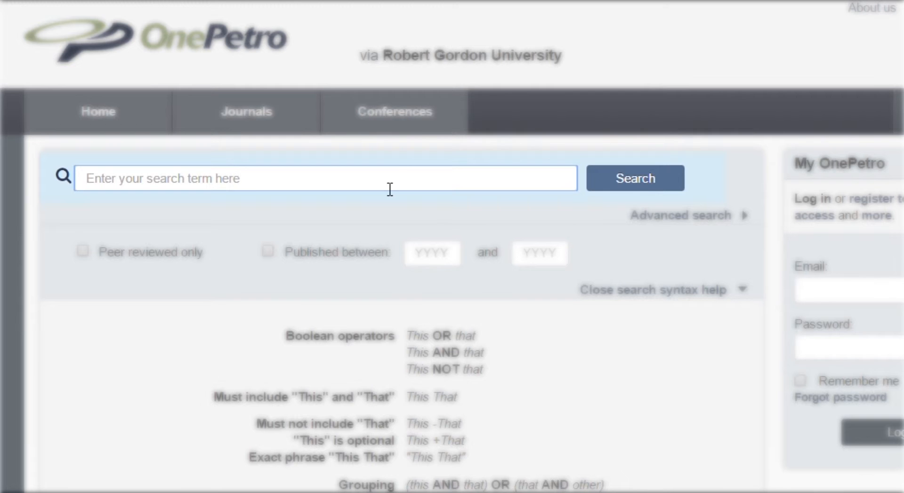
Search OnePetro for 'north sea offshore drilling', returning 36,194 results
text(north sea offshore drilling)
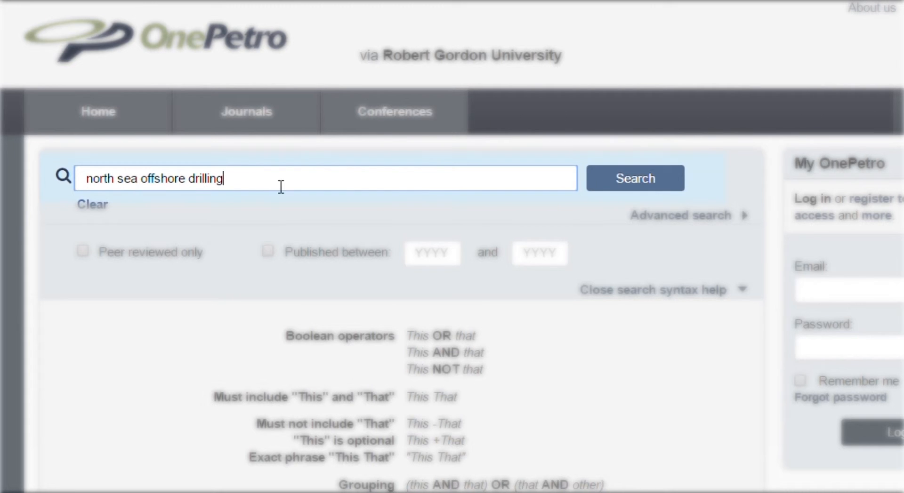
click(633, 177)
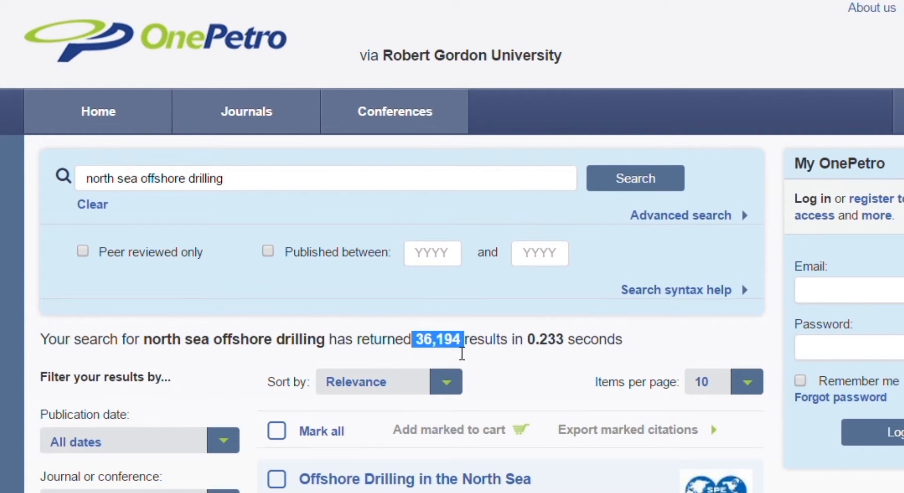
Append 'Aberdeen' to the query and rerun it, narrowing to 15,254 results
click(304, 178)
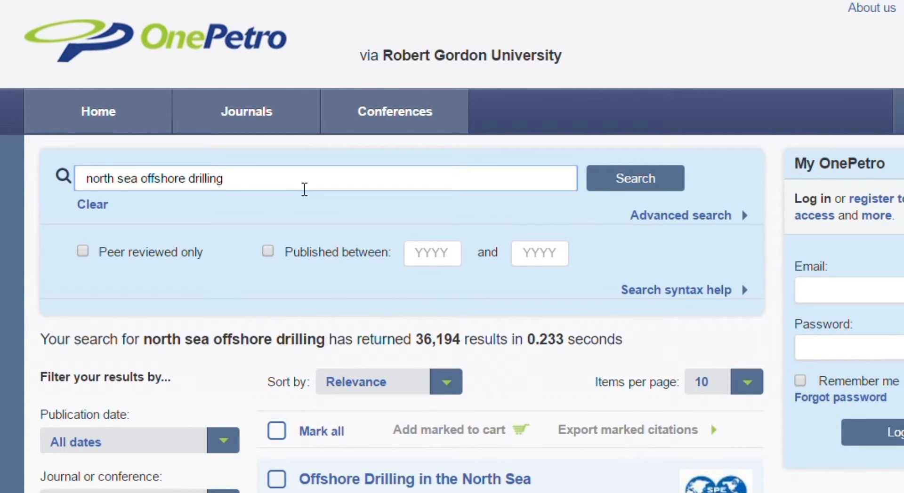
text(Aberdeen)
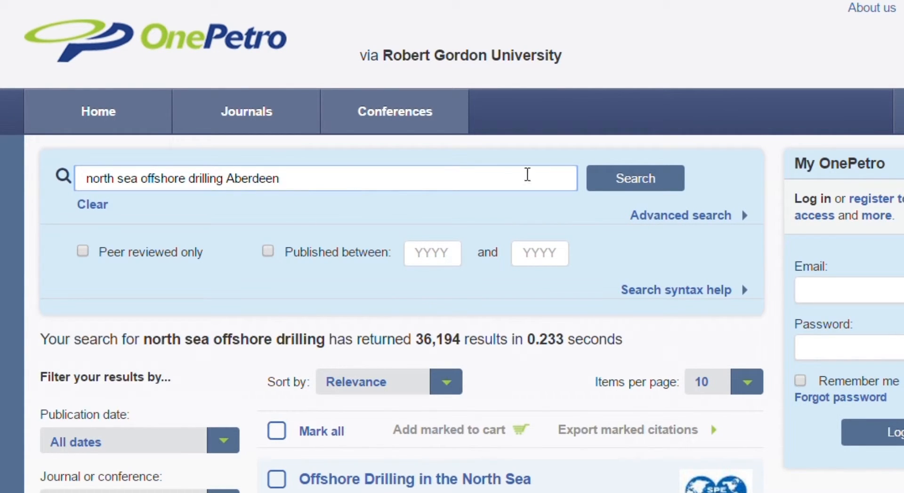
click(634, 177)
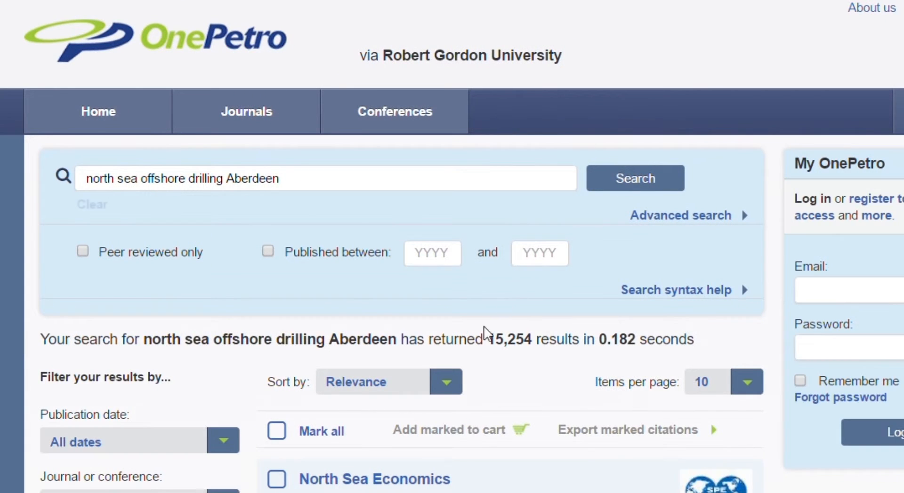
double_click(507, 339)
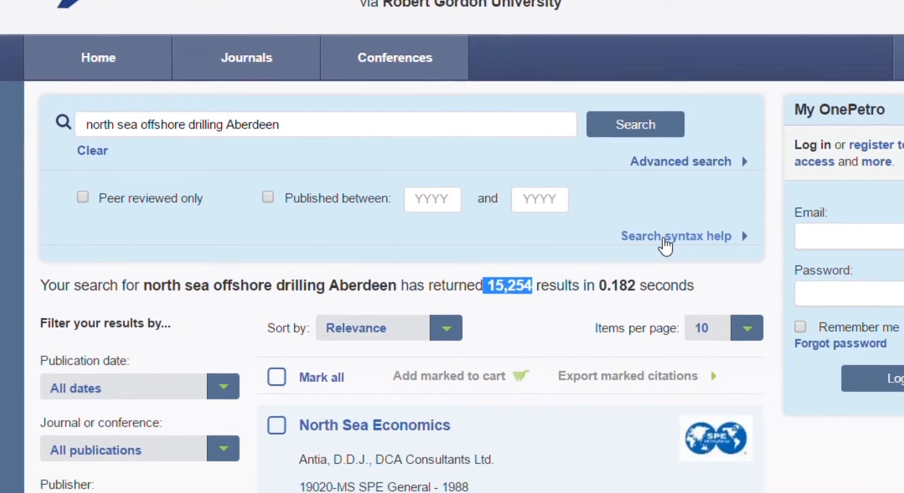
After checking search syntax help, append 'AND unconventional' and rerun, leaving 273 results
click(676, 235)
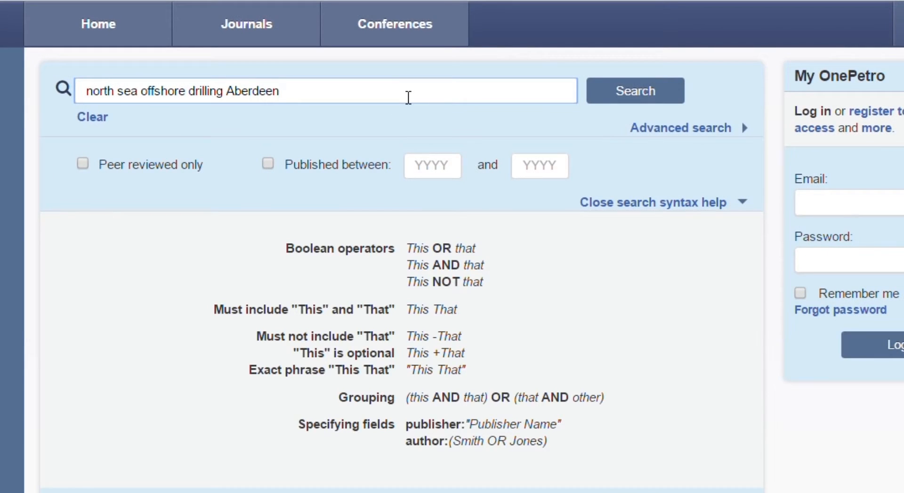
text(AND uncon)
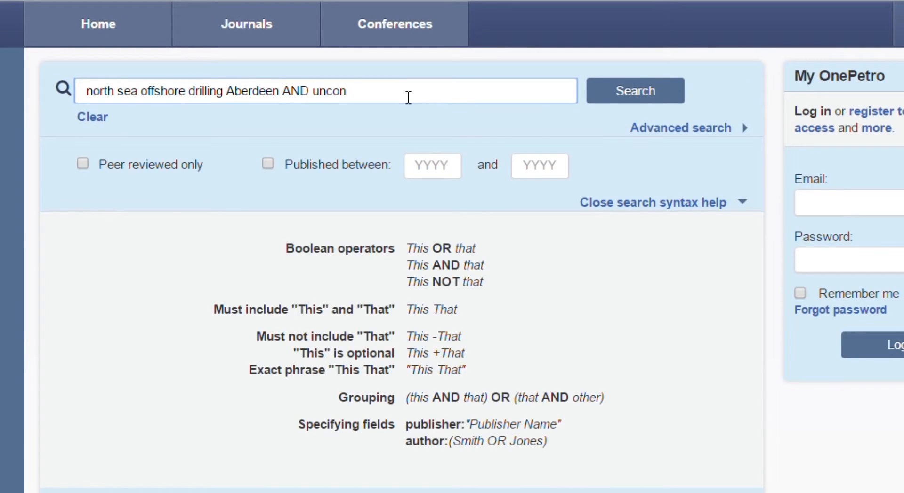
text(ventional)
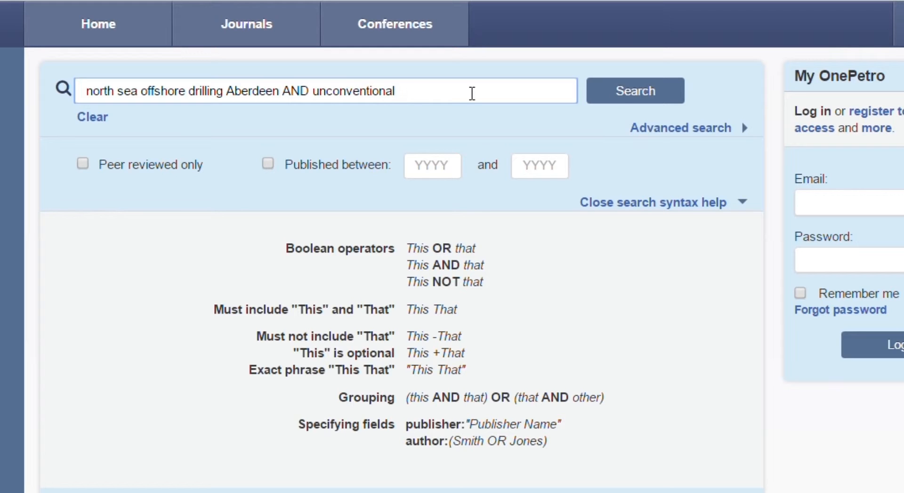
click(633, 90)
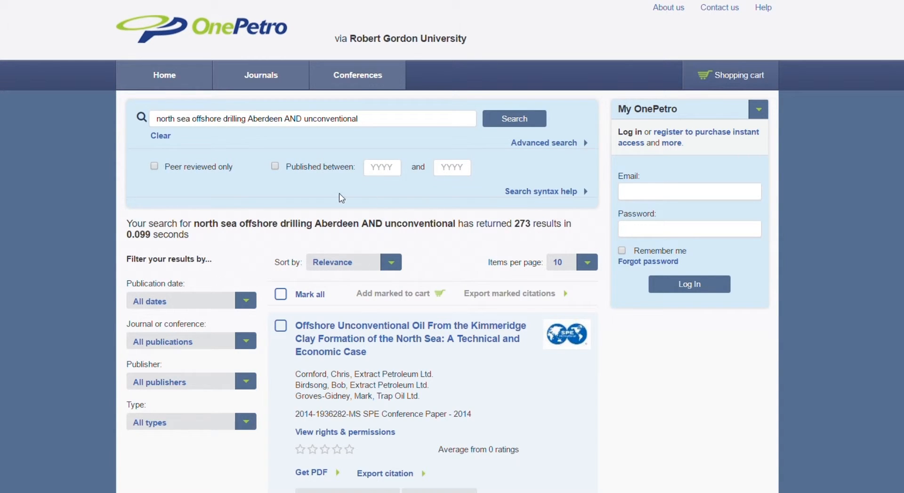
mouse_move(286, 167)
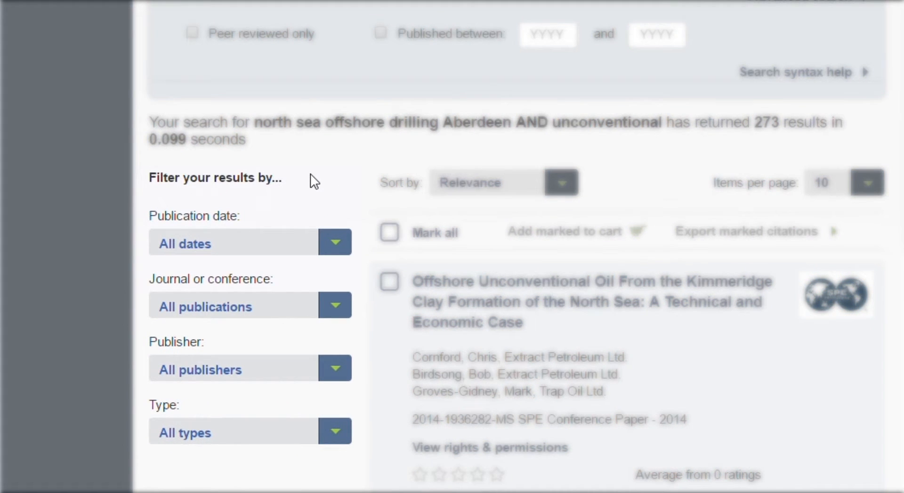
scroll(down, 3)
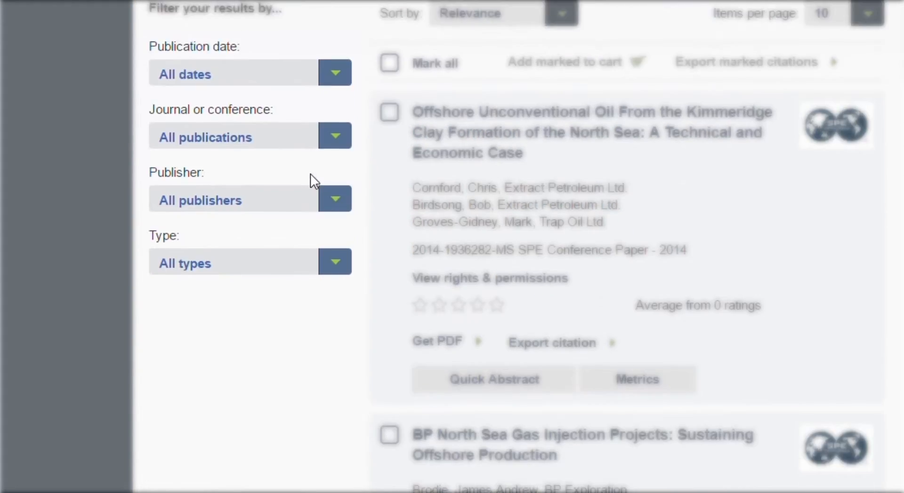
click(335, 72)
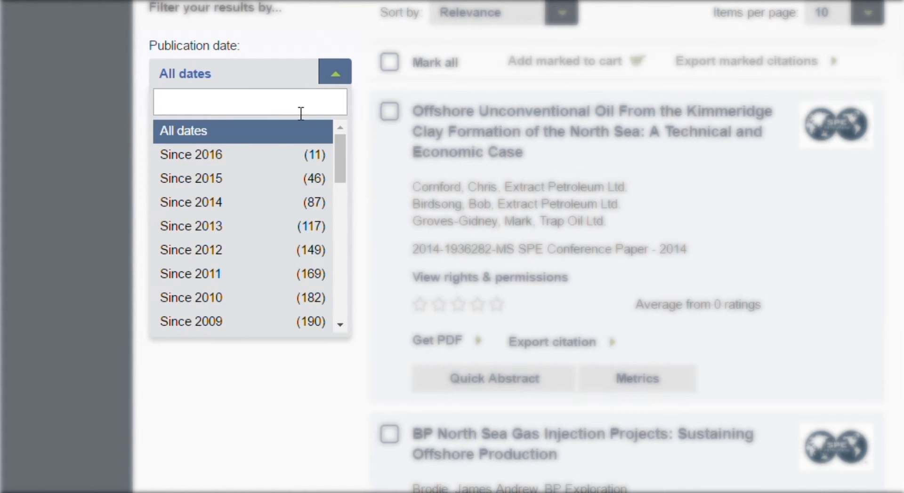
click(335, 71)
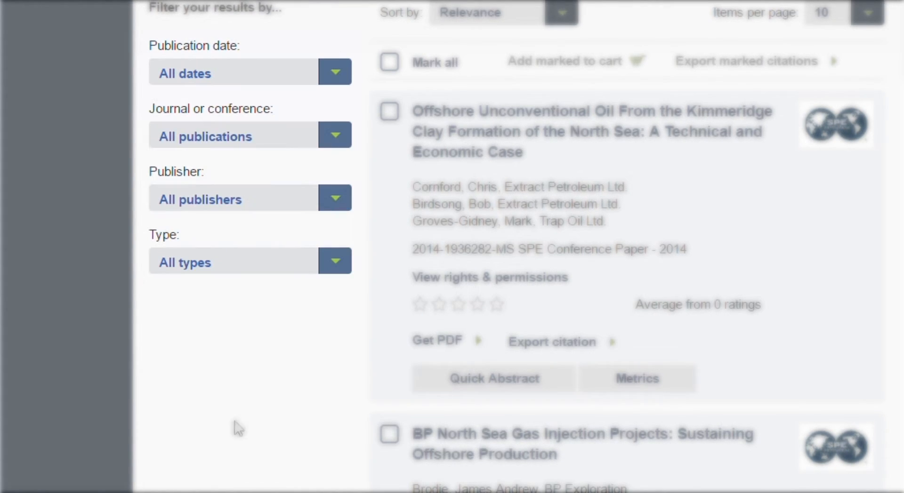
mouse_move(347, 145)
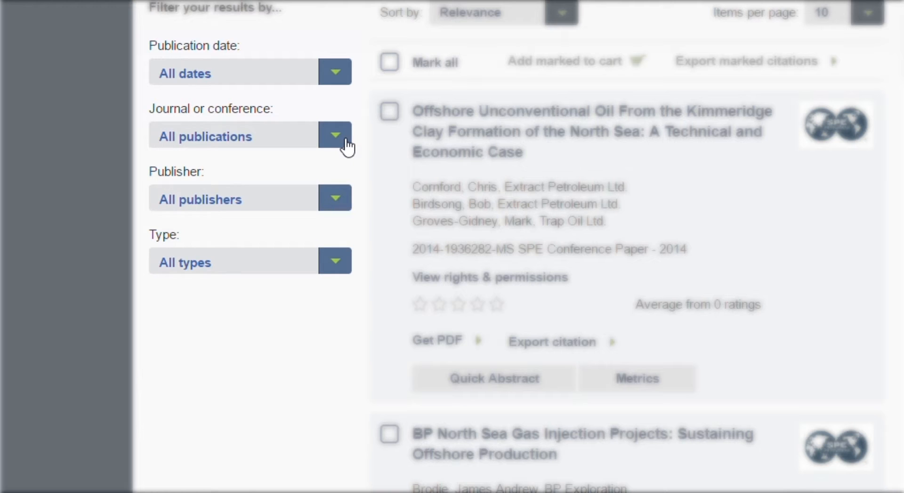
click(335, 136)
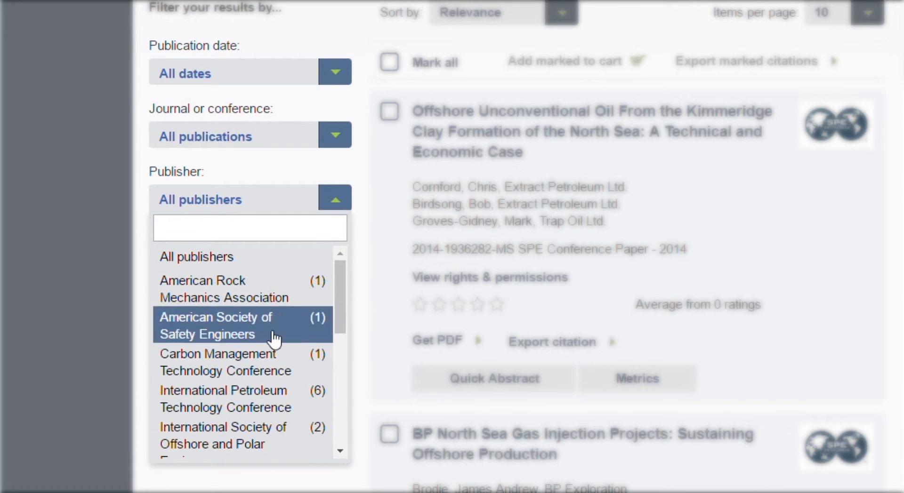
click(335, 262)
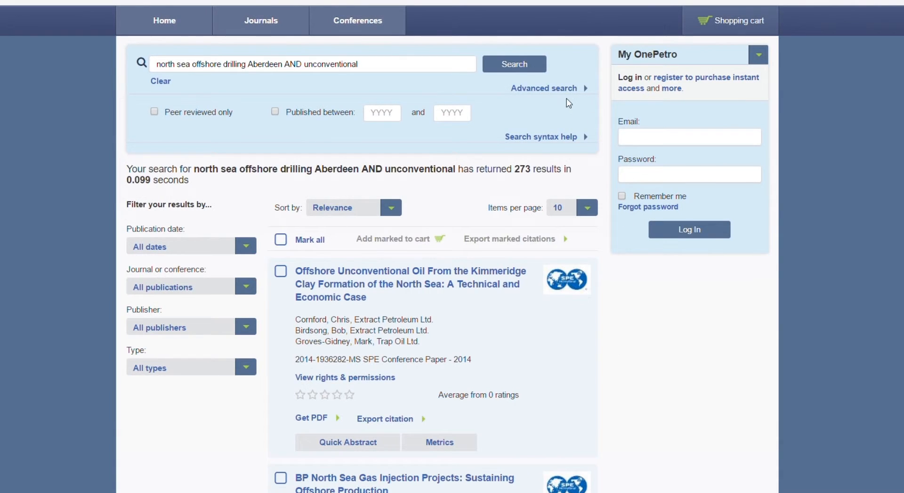
In Advanced search, review the Publisher and Conference tabs and settle on Company/Institution
click(543, 88)
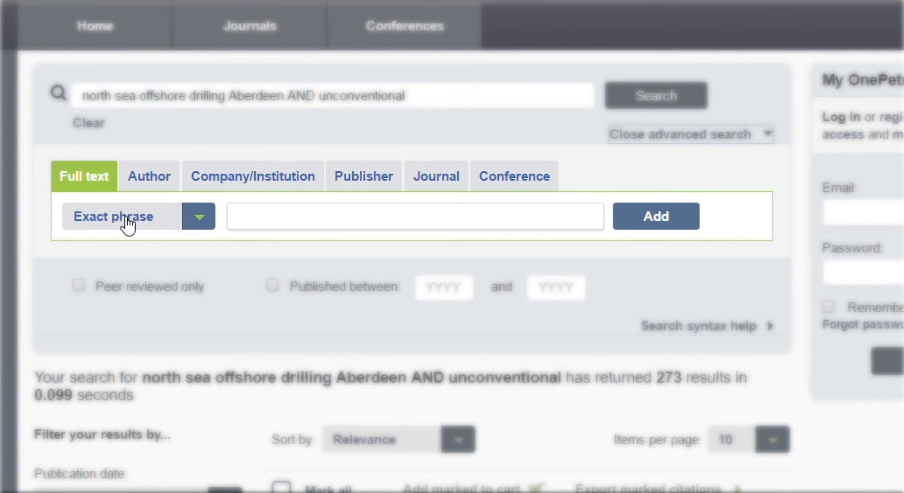
mouse_move(149, 176)
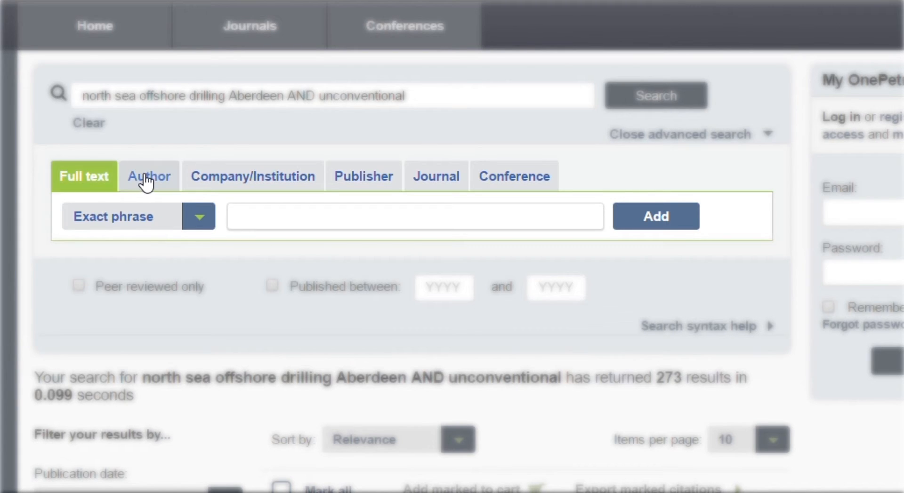
click(363, 176)
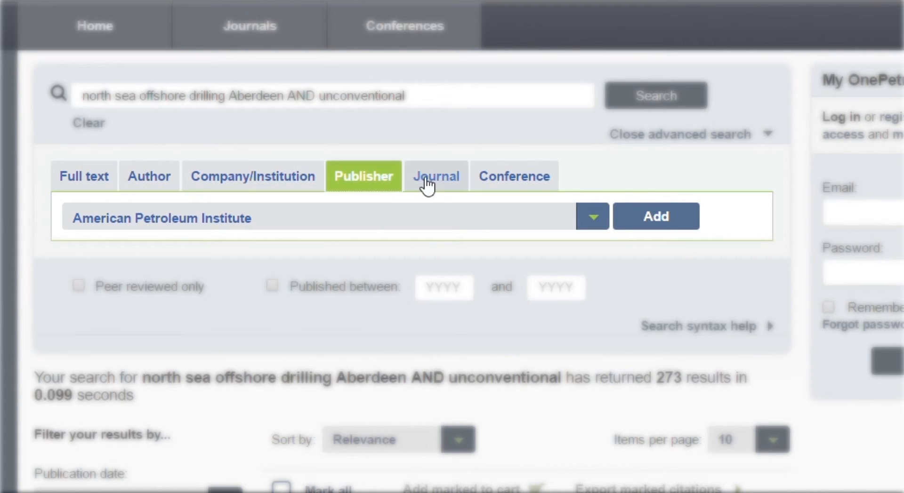
click(513, 176)
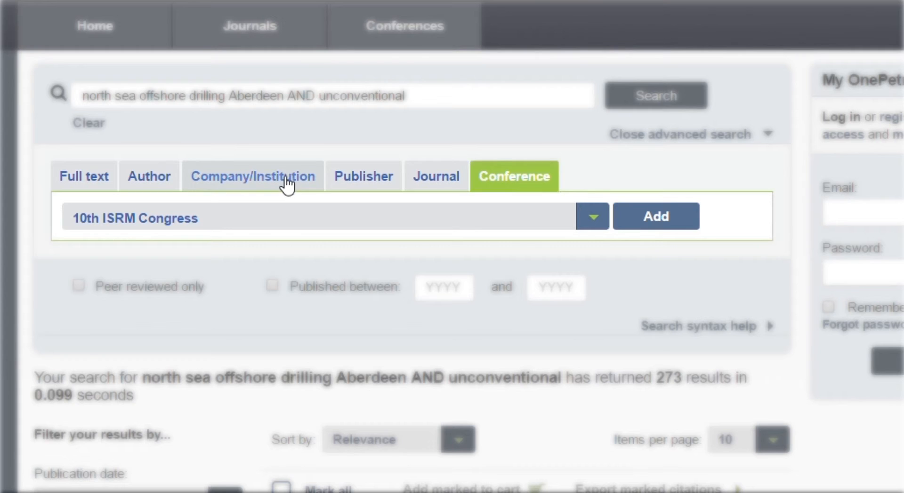
click(252, 176)
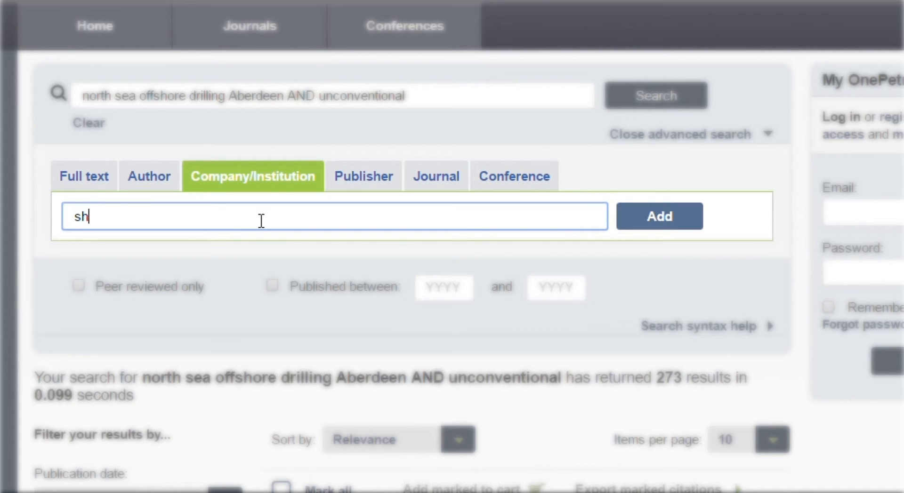
Add a Shell affiliation condition to the query and highlight it in the search box
click(658, 216)
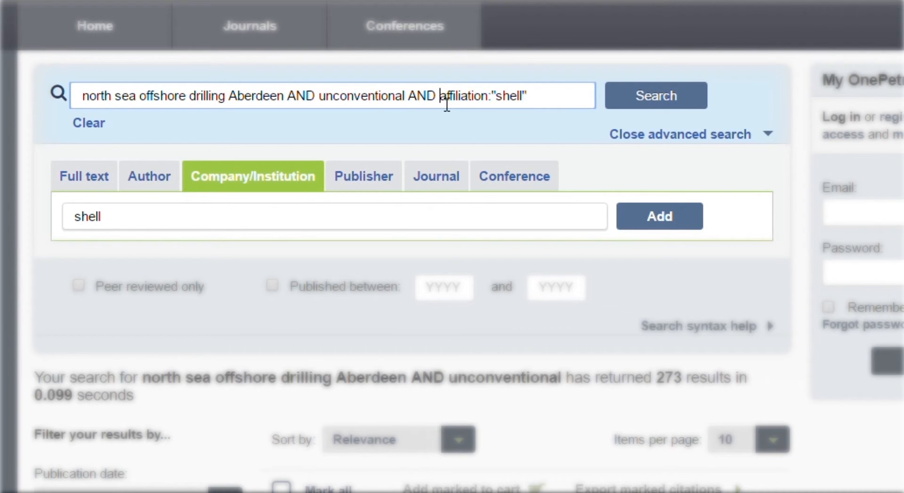
double_click(484, 96)
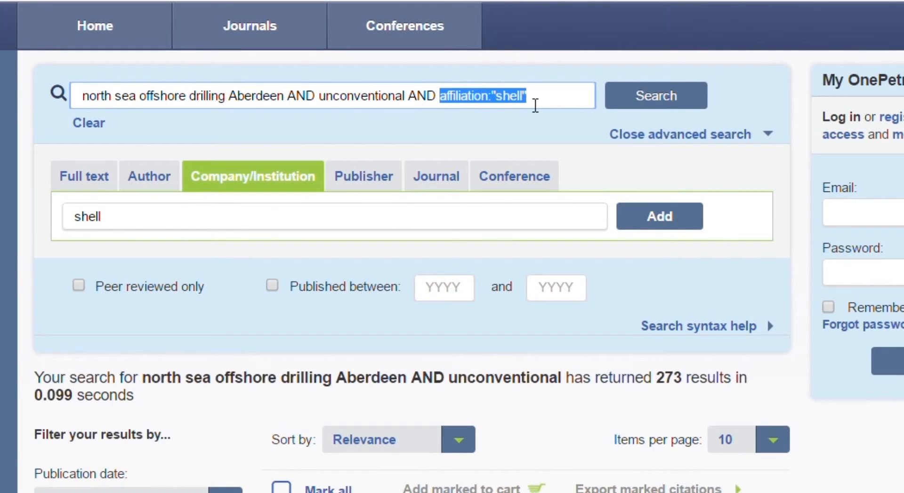
scroll(up, 3)
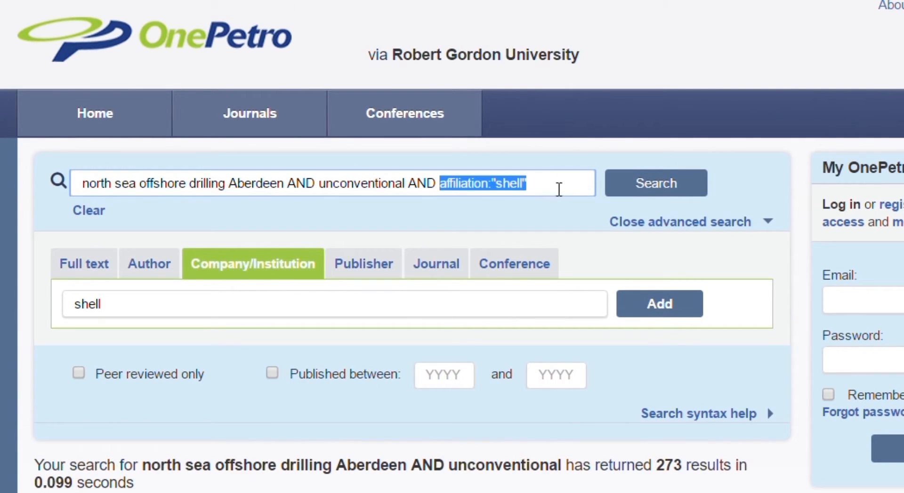
Run the Shell-affiliated search and look through its 20 results
click(542, 183)
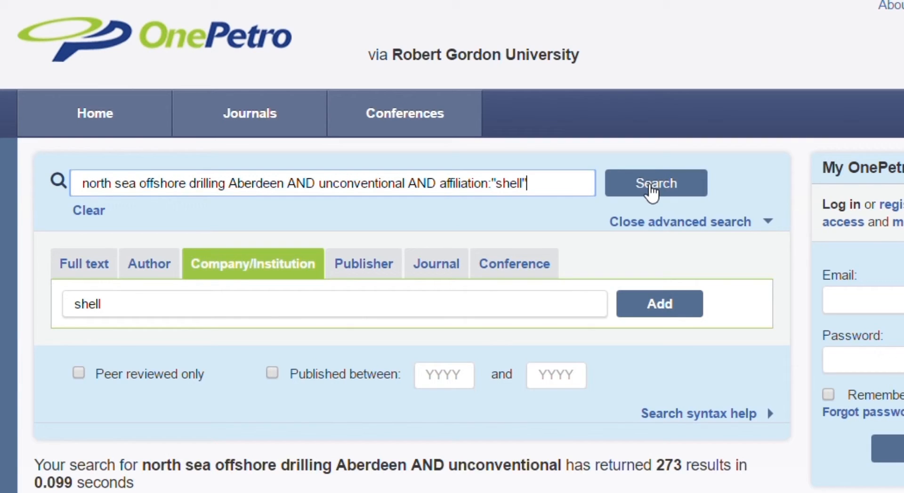
click(654, 183)
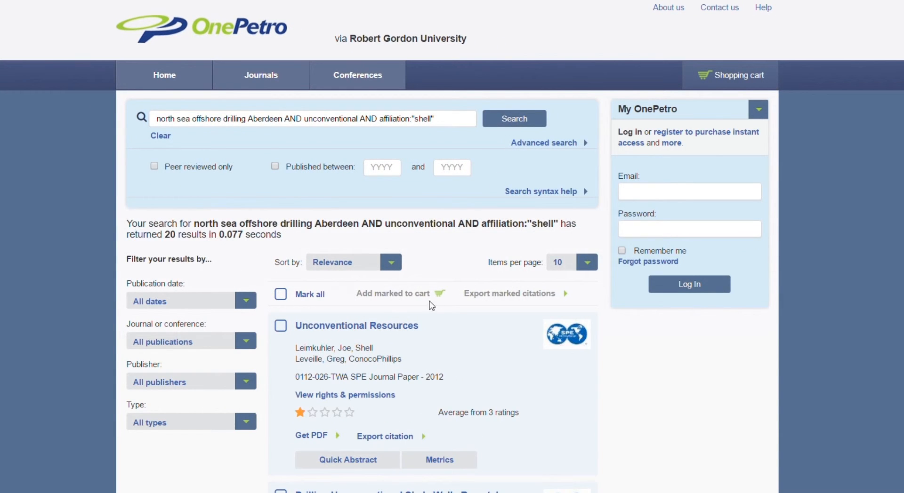
scroll(down, 3)
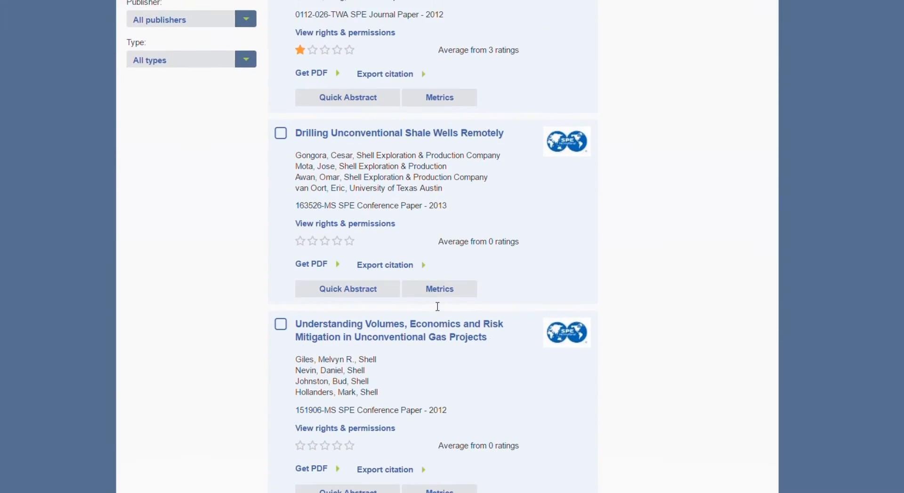
scroll(down, 3)
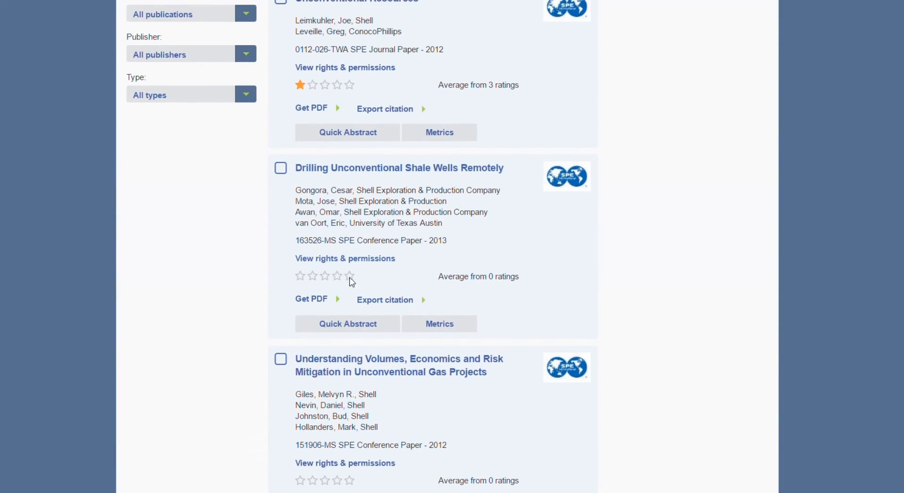
scroll(up, 3)
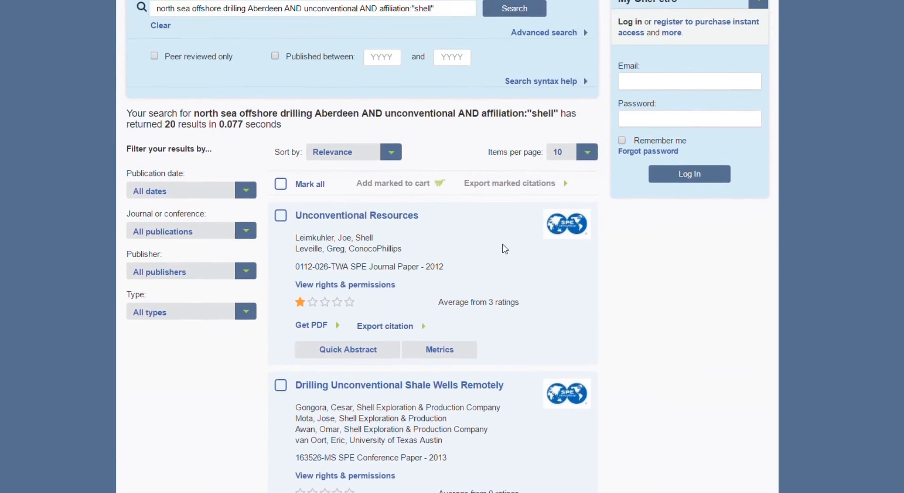
scroll(up, 3)
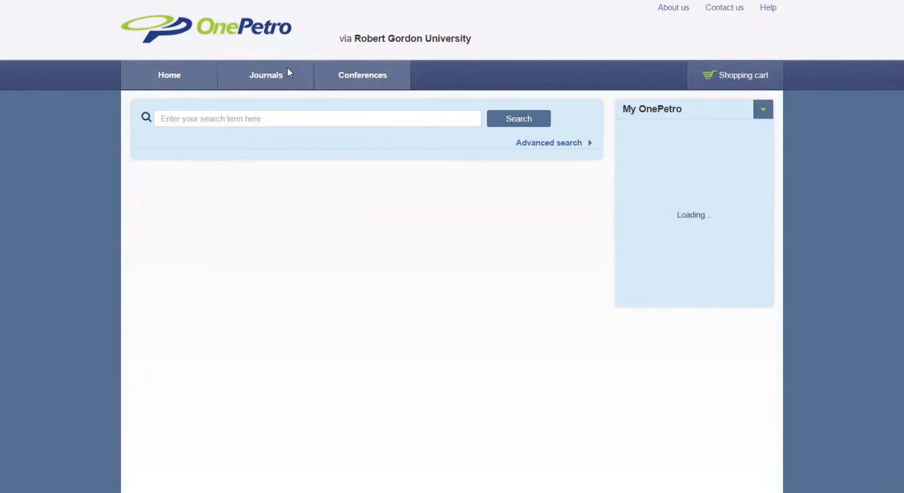
Bring up the All journals listing and browse it
click(266, 76)
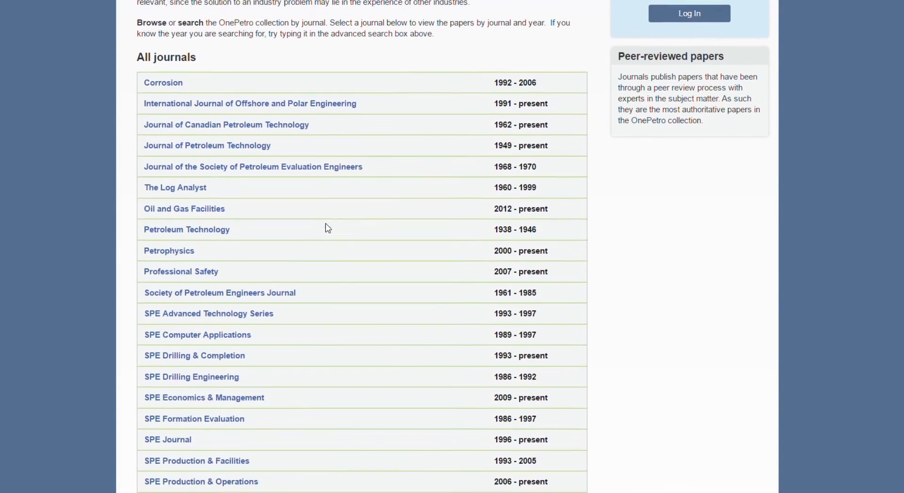
scroll(down, 3)
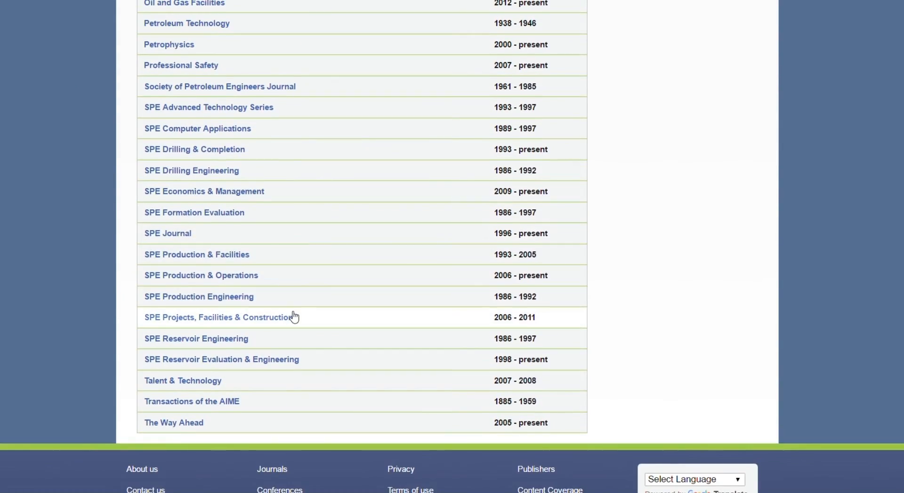
scroll(up, 3)
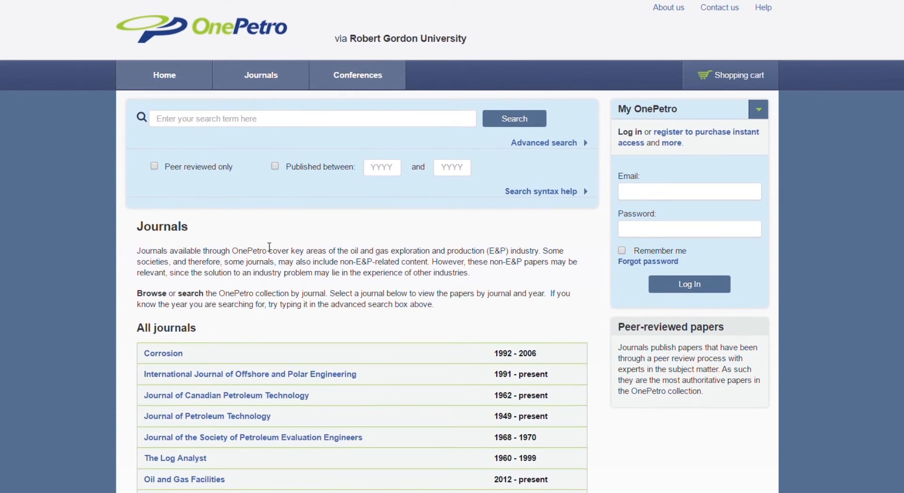
Browse the Conferences listing and show the Offshore Technology Conference's events by year
click(358, 75)
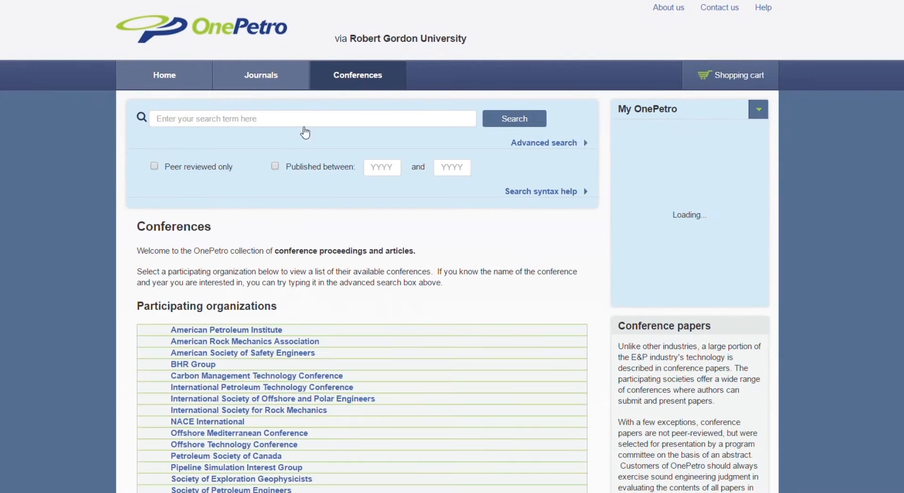
scroll(down, 3)
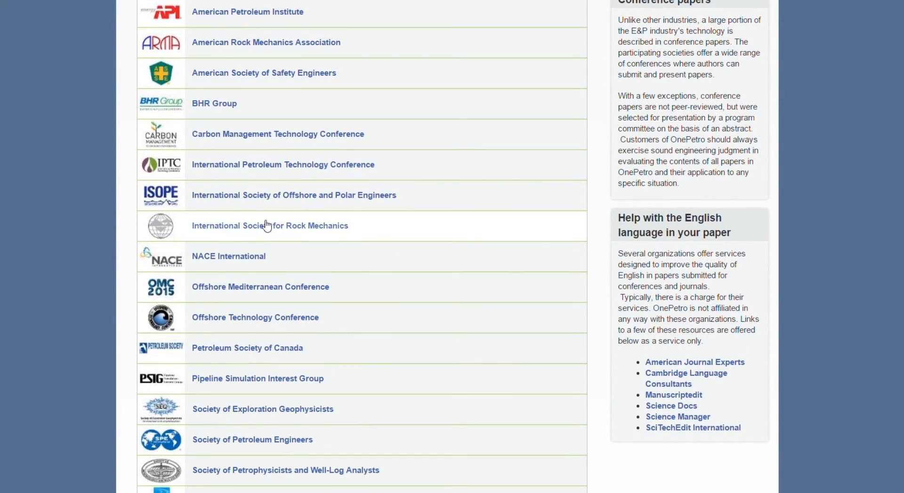
click(255, 317)
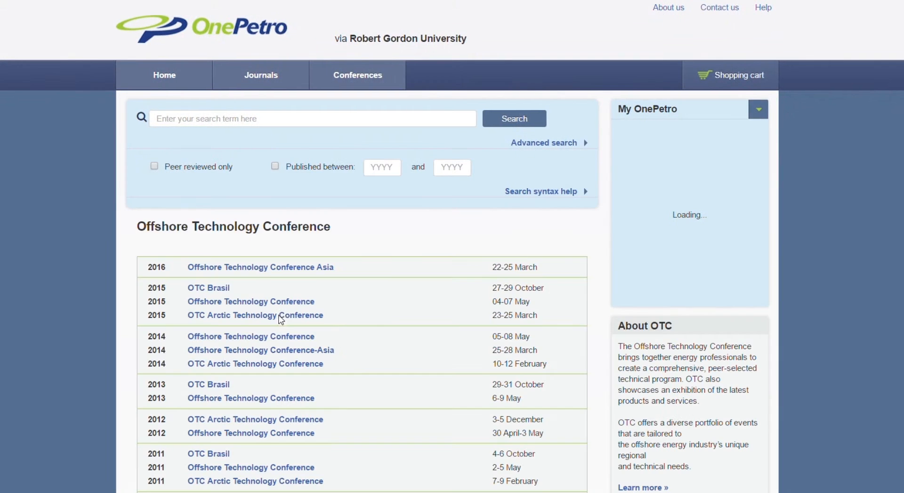